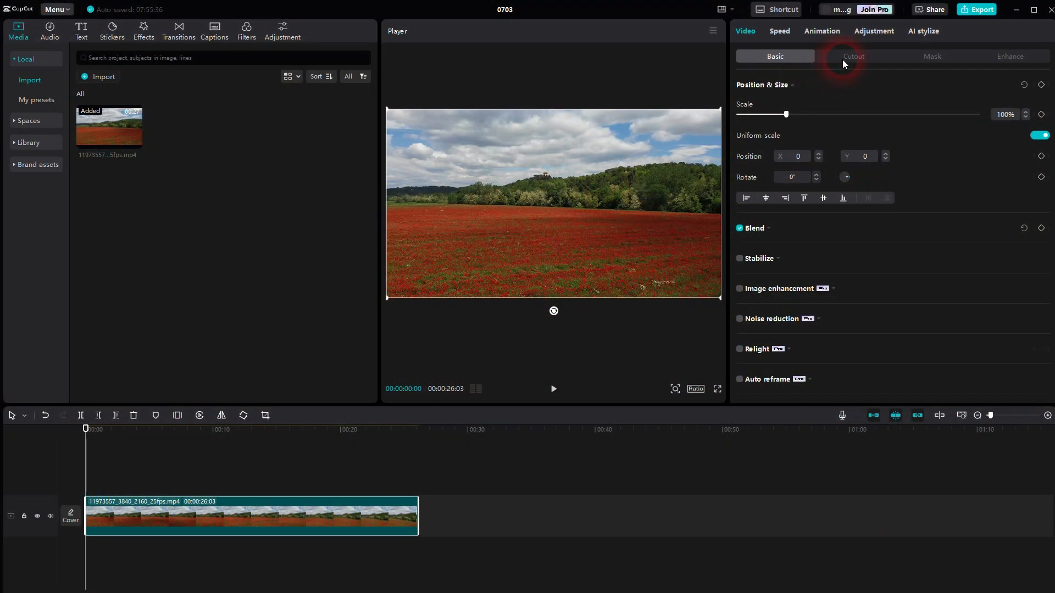
mouse_move(906, 243)
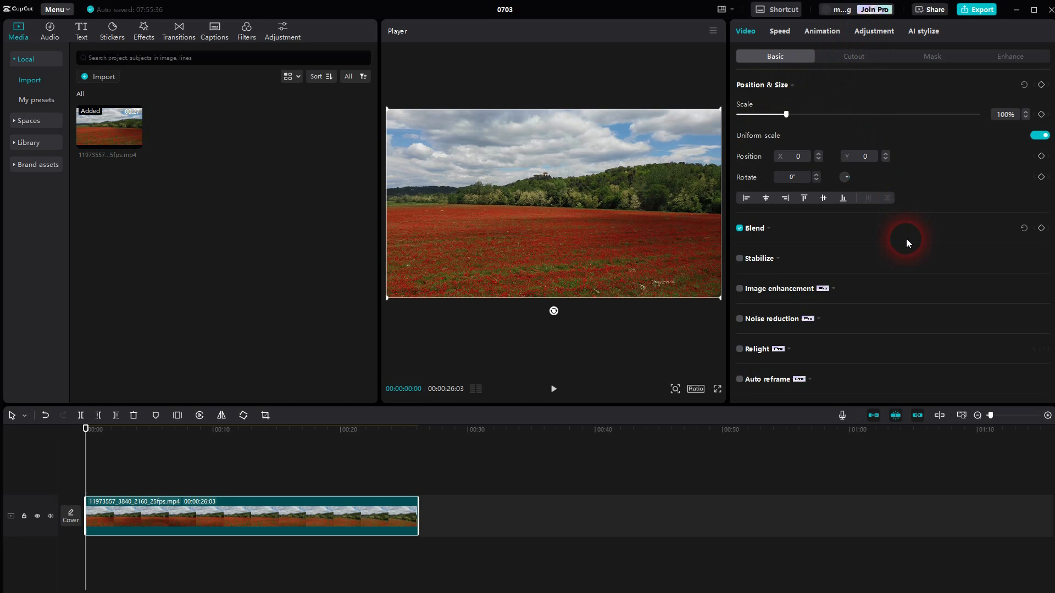
Try a -42 vignette on the poppy clip in Adjustment, then return it to 0.
left_click(872, 31)
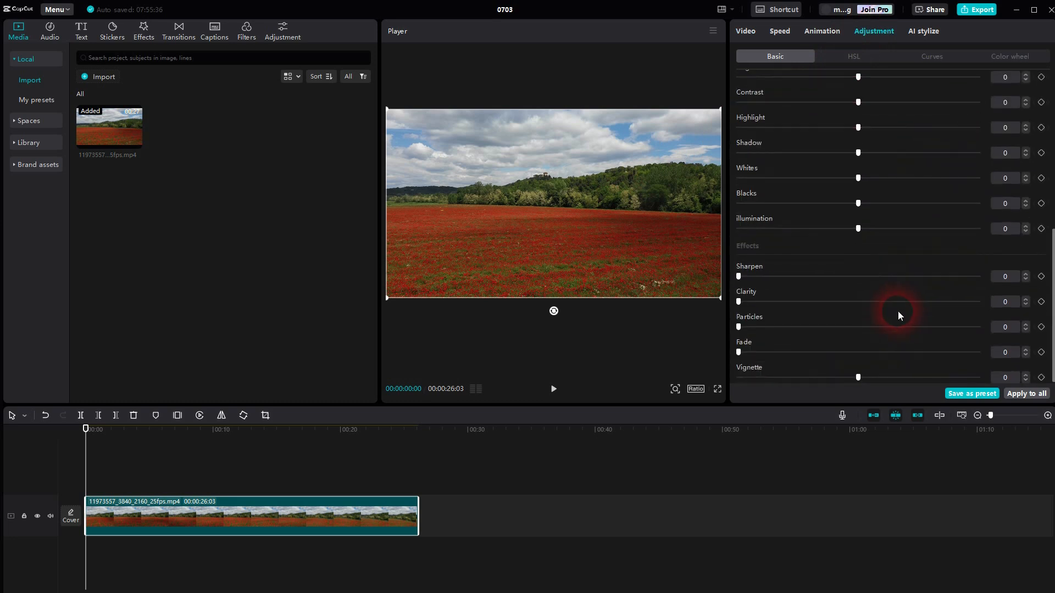
mouse_move(772, 373)
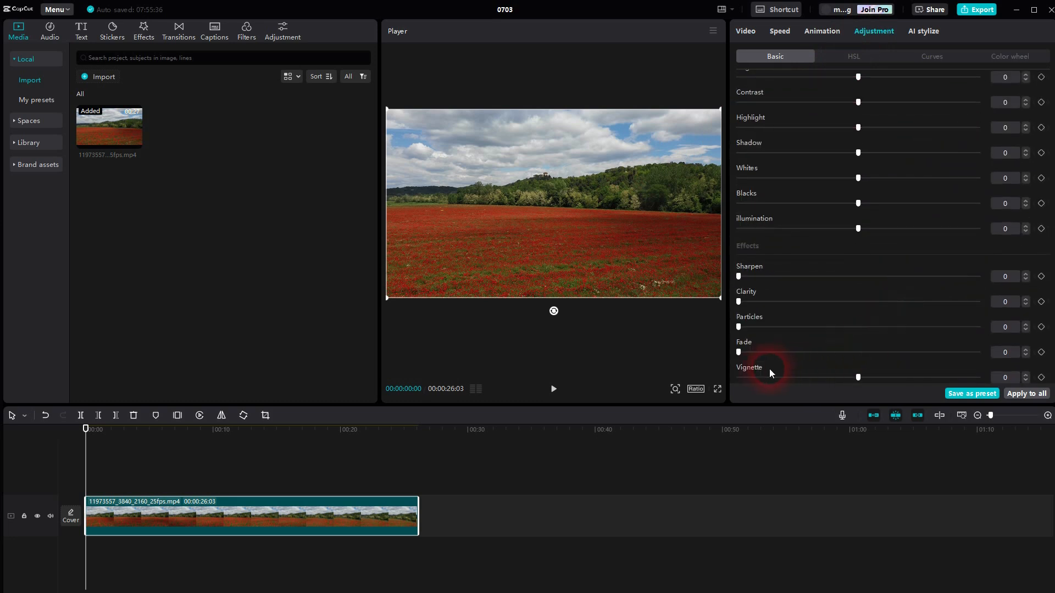
left_click_drag(858, 377, 758, 377)
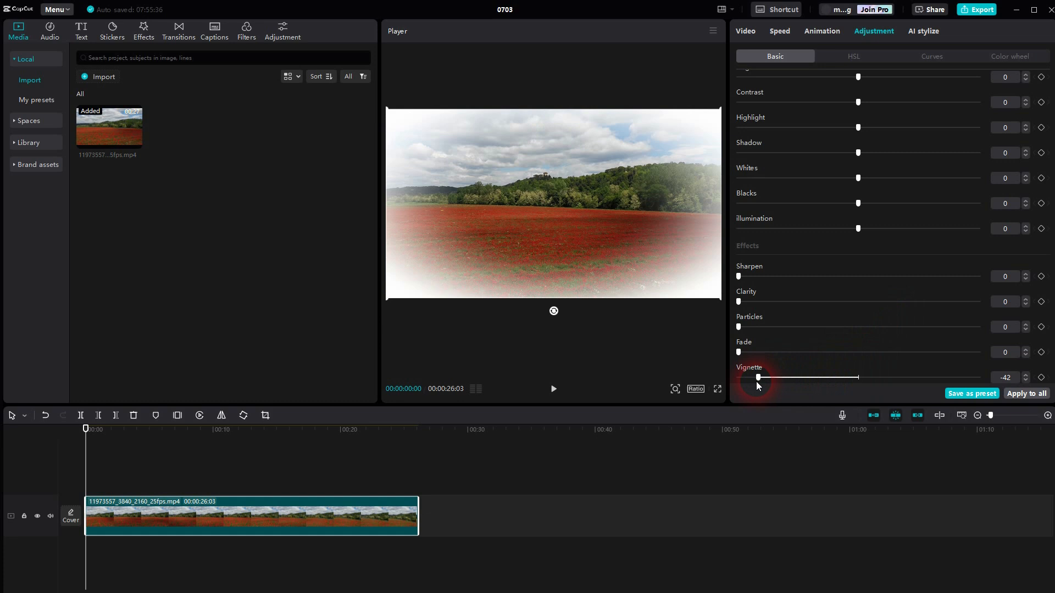
left_click_drag(758, 378, 857, 378)
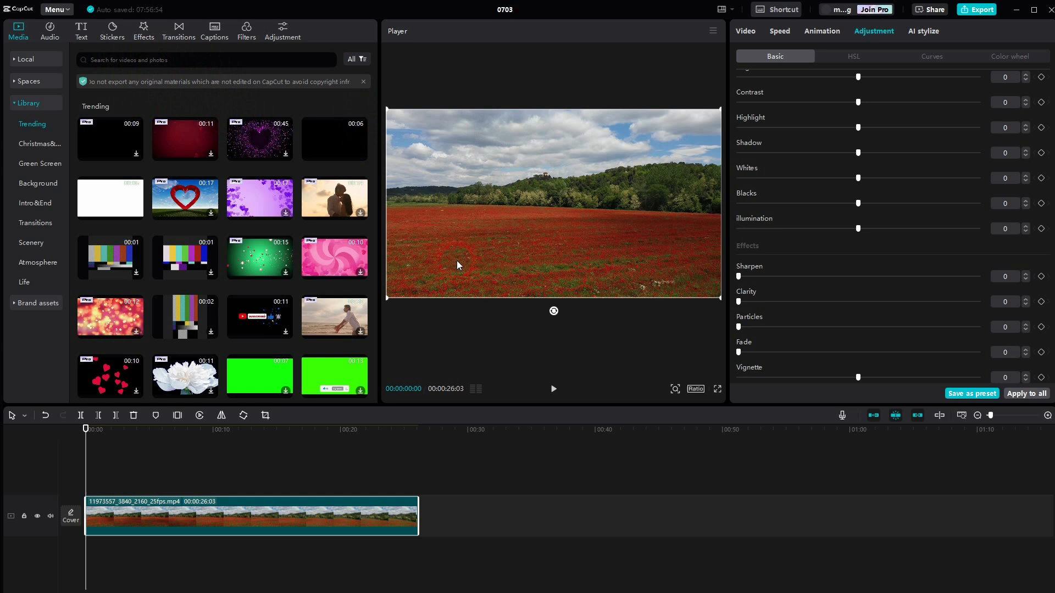
Search the library for 'red', download the plain red clip and add it above the footage.
type("red")
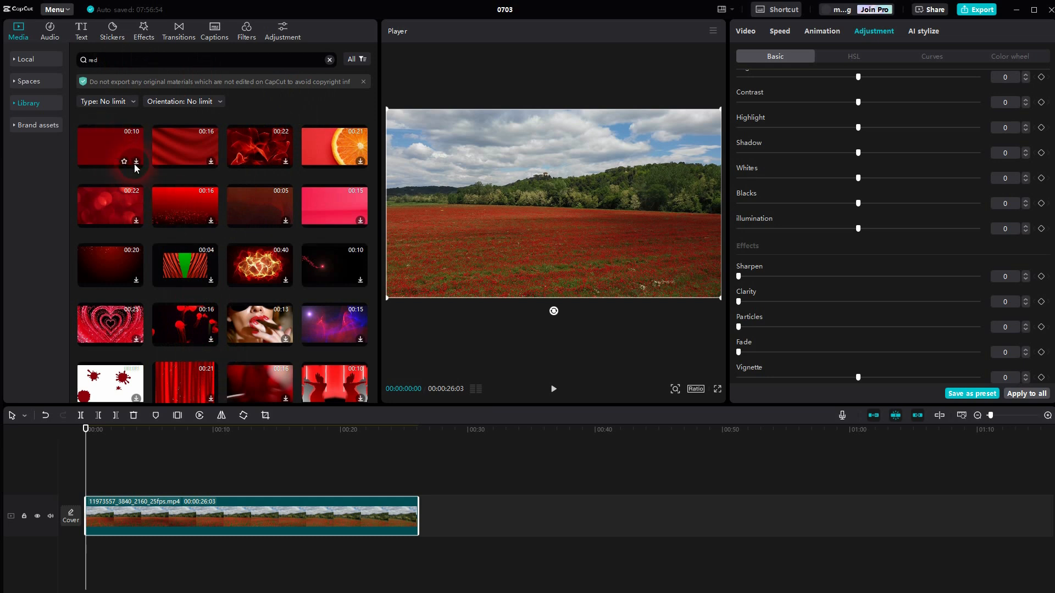
left_click(109, 147)
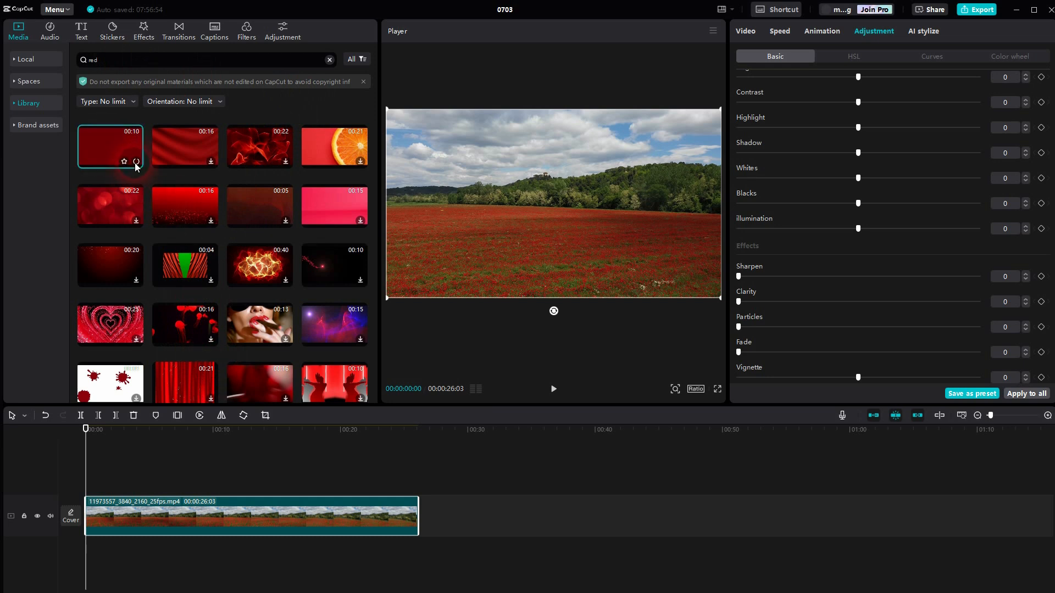
left_click(136, 162)
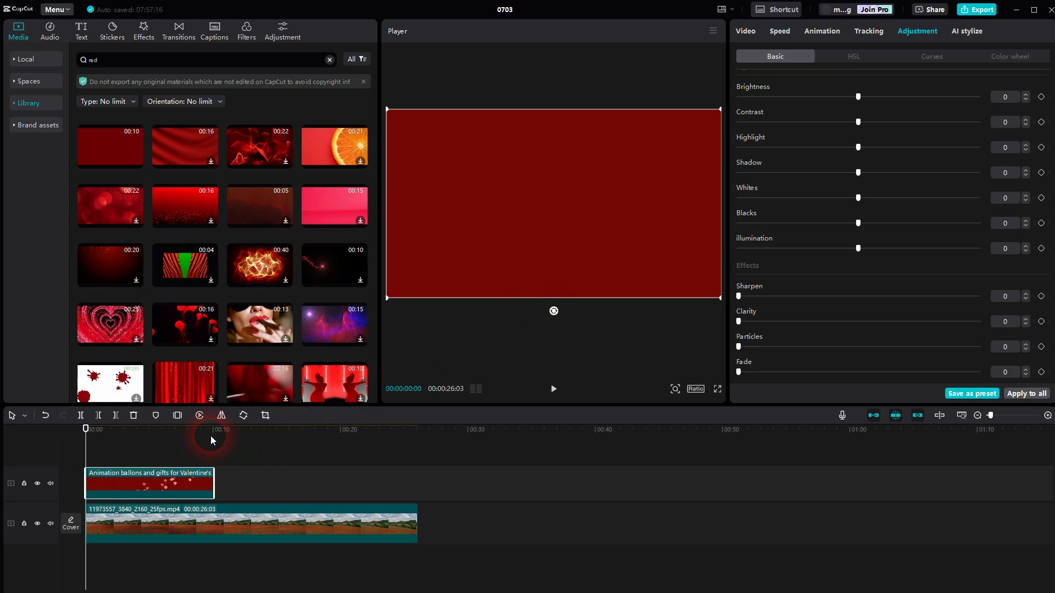
mouse_move(176, 416)
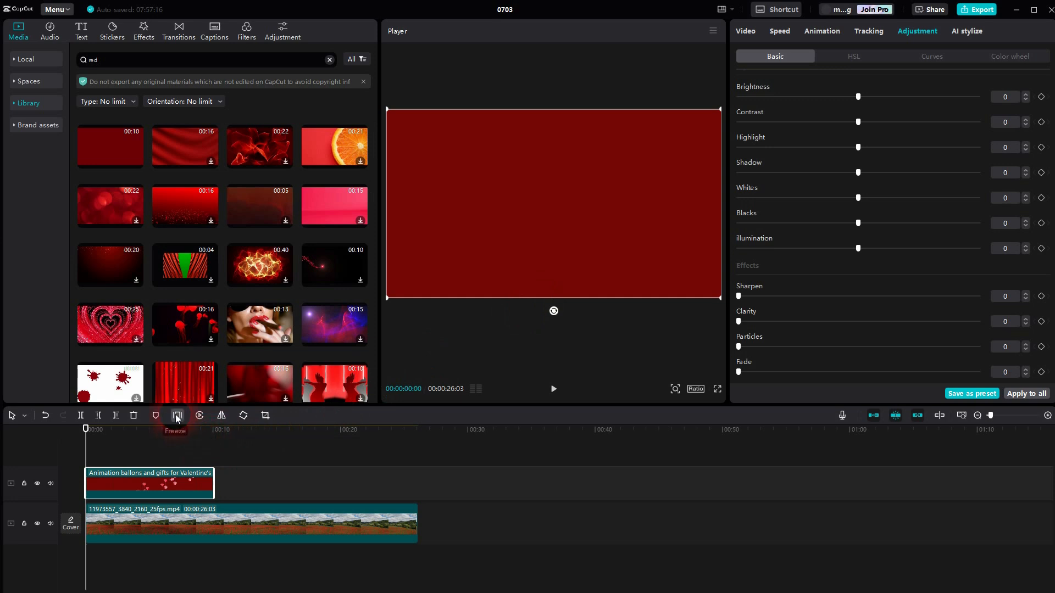
Freeze the red clip's first frame and select the leftover animated part.
left_click(176, 415)
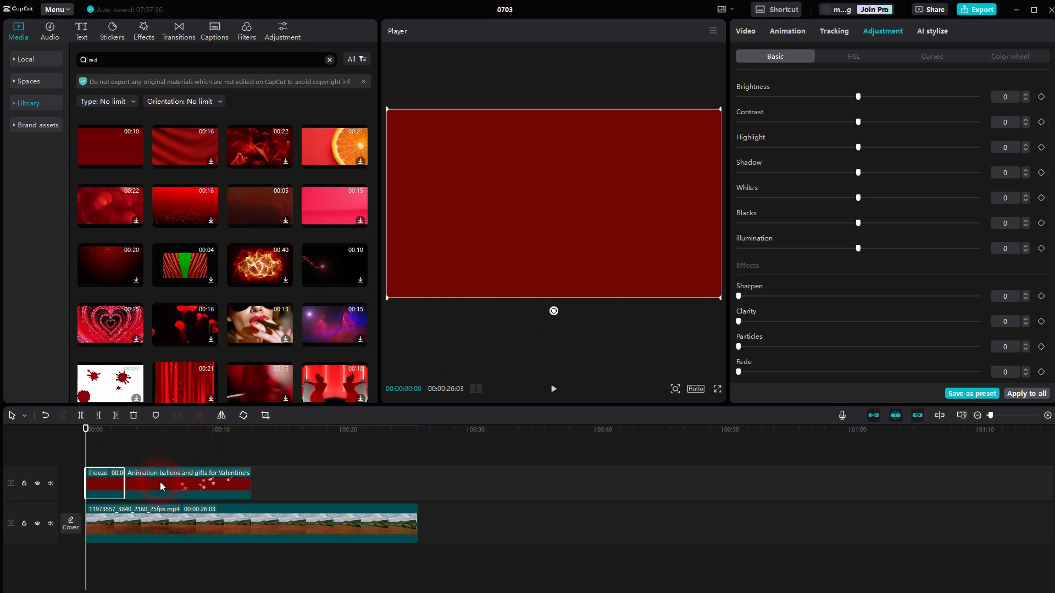
left_click(90, 449)
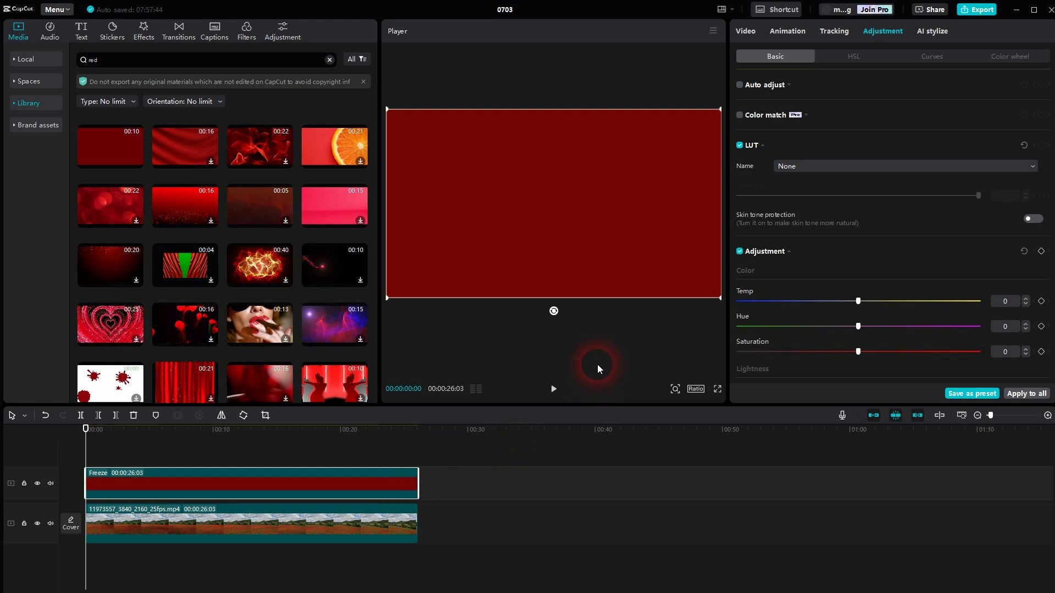
Apply an inverted Circle mask to the red freeze-frame overlay.
left_click(745, 30)
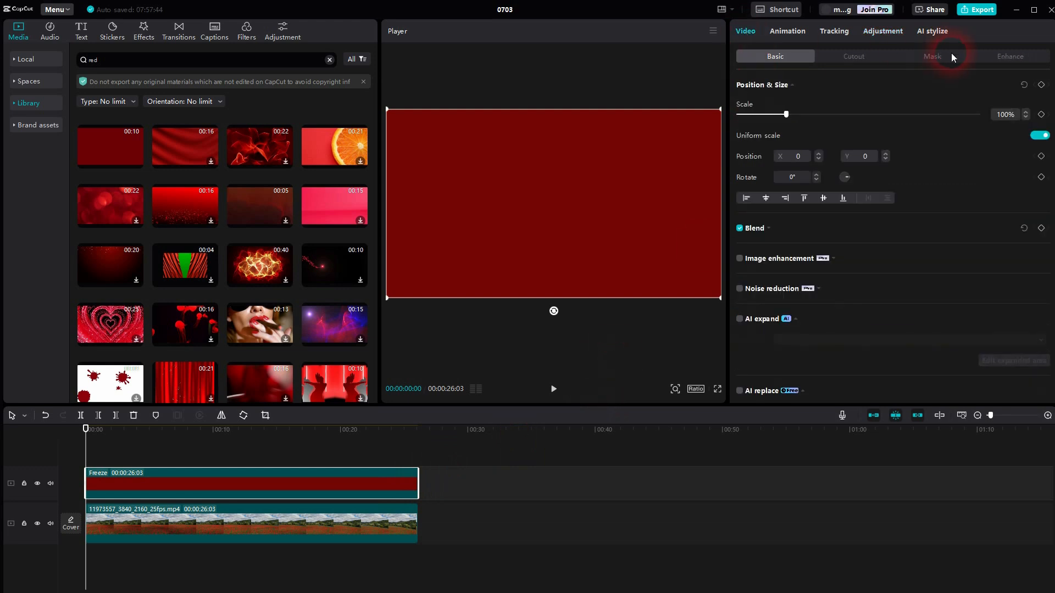
left_click(932, 56)
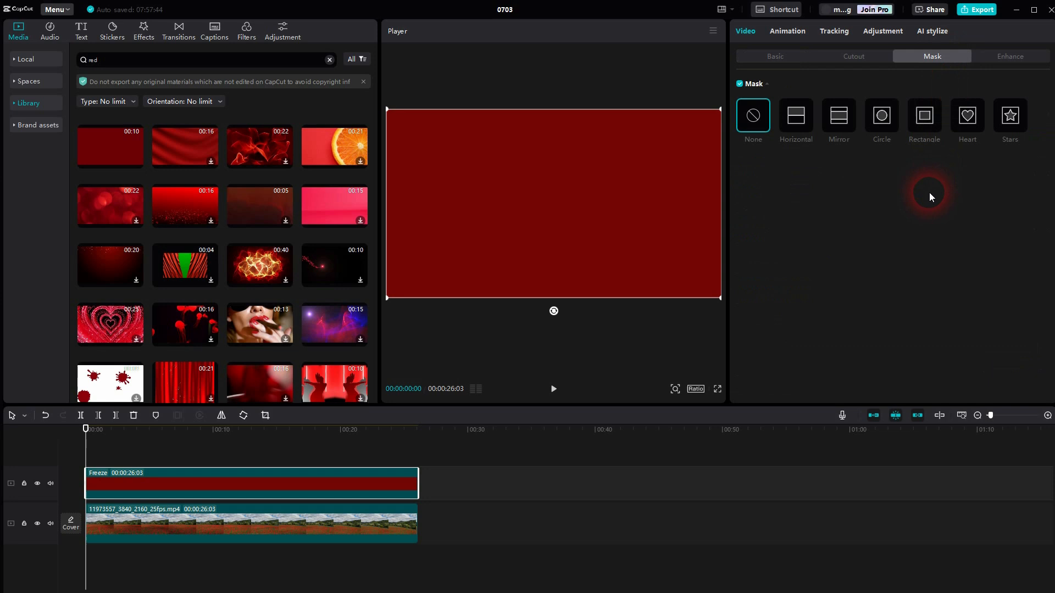
left_click(881, 115)
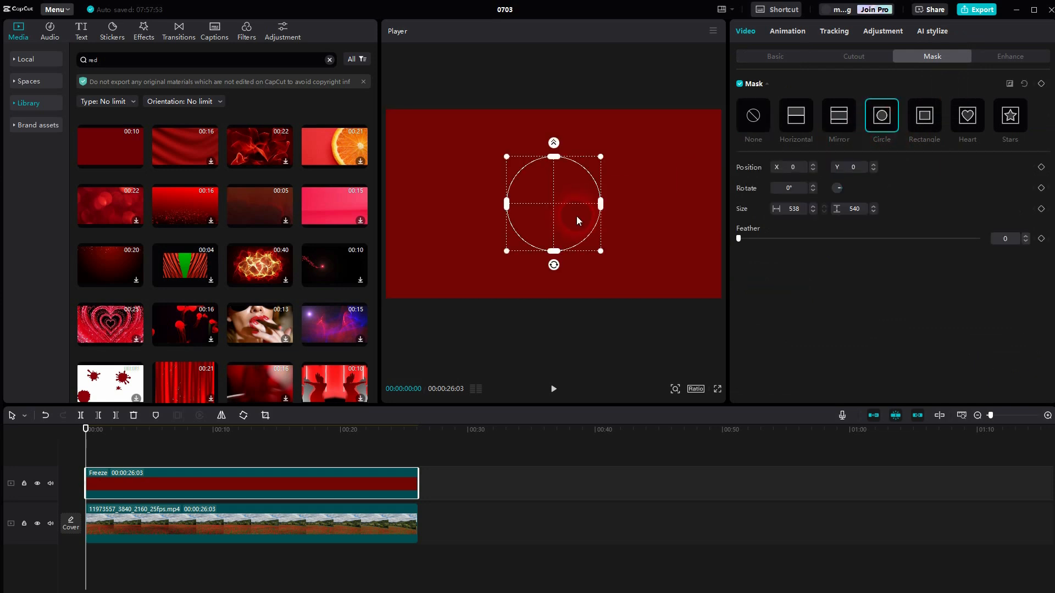
left_click(1009, 84)
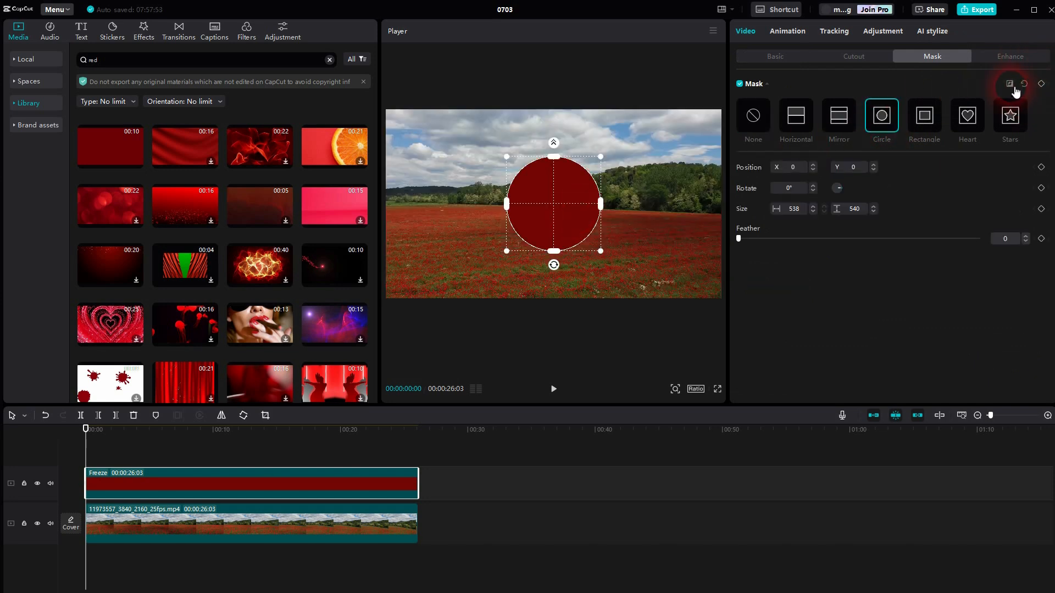
left_click(1009, 83)
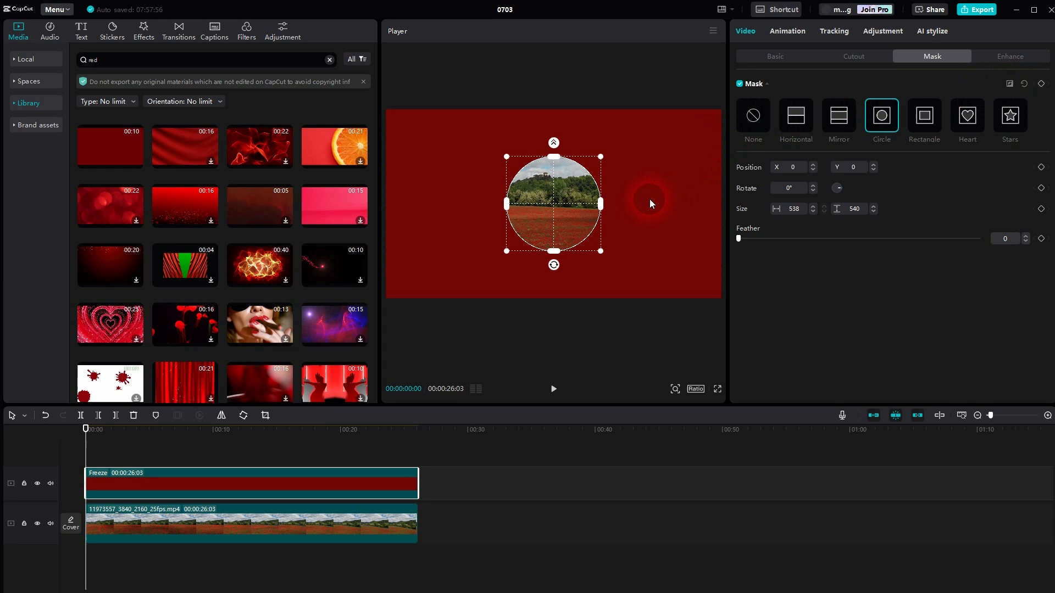
mouse_move(600, 255)
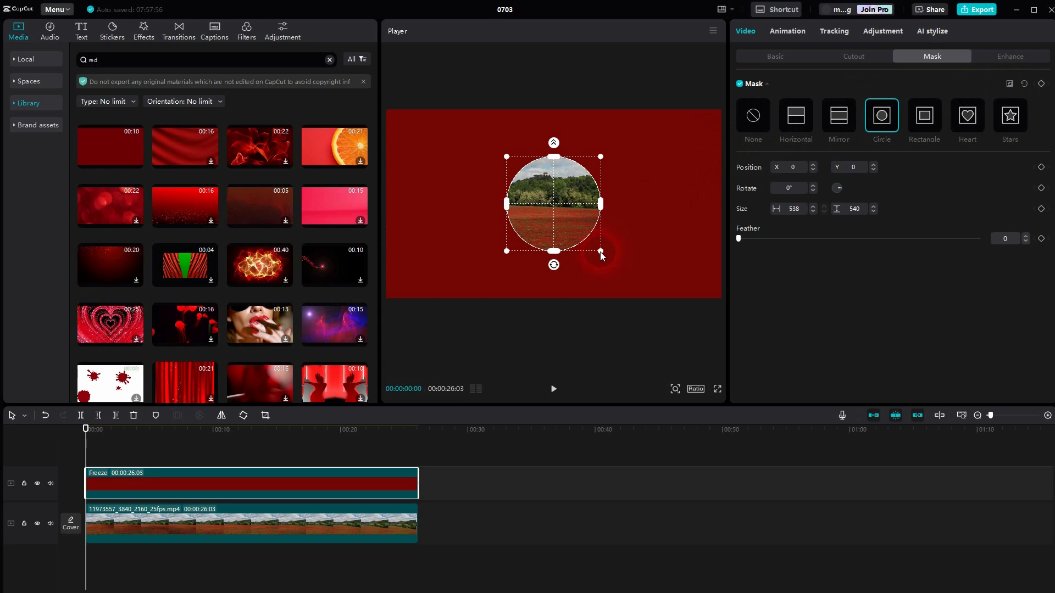
Drag the mask handles to widen the circle nearly to the frame edges.
left_click_drag(601, 252, 642, 286)
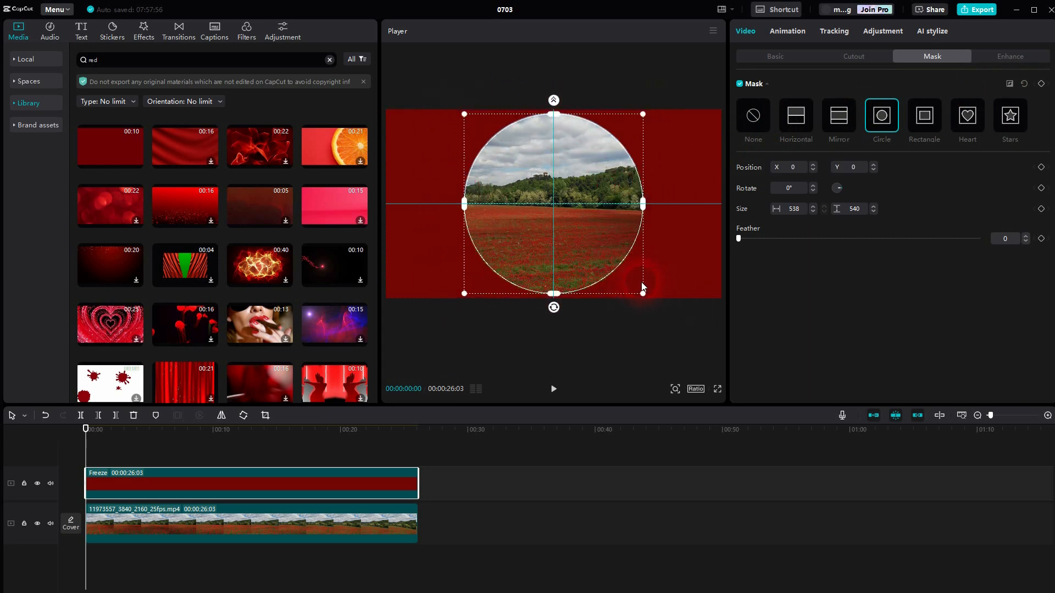
left_click_drag(641, 203, 686, 204)
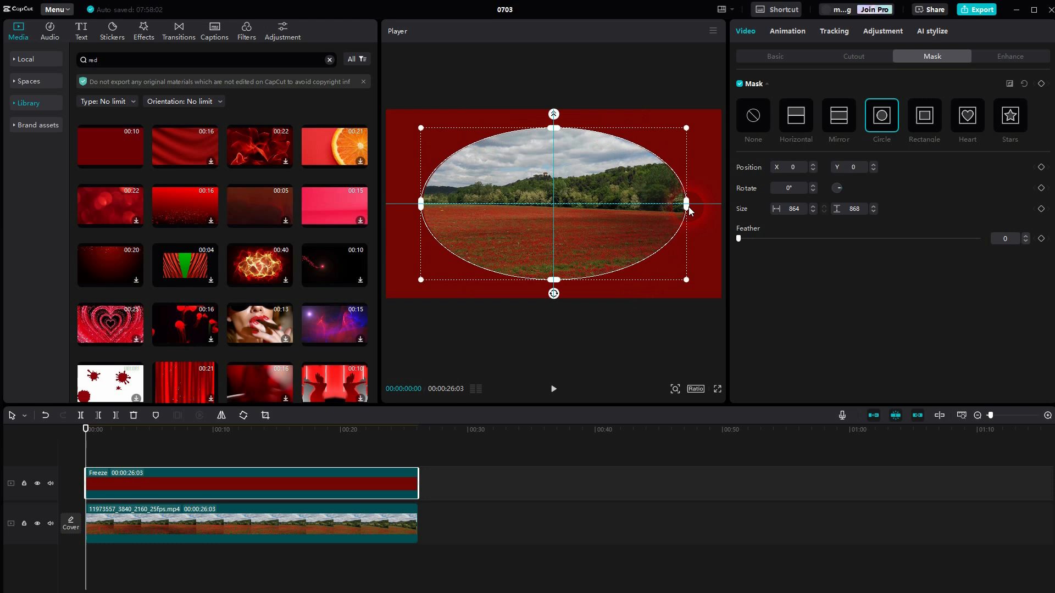
left_click_drag(686, 204, 719, 204)
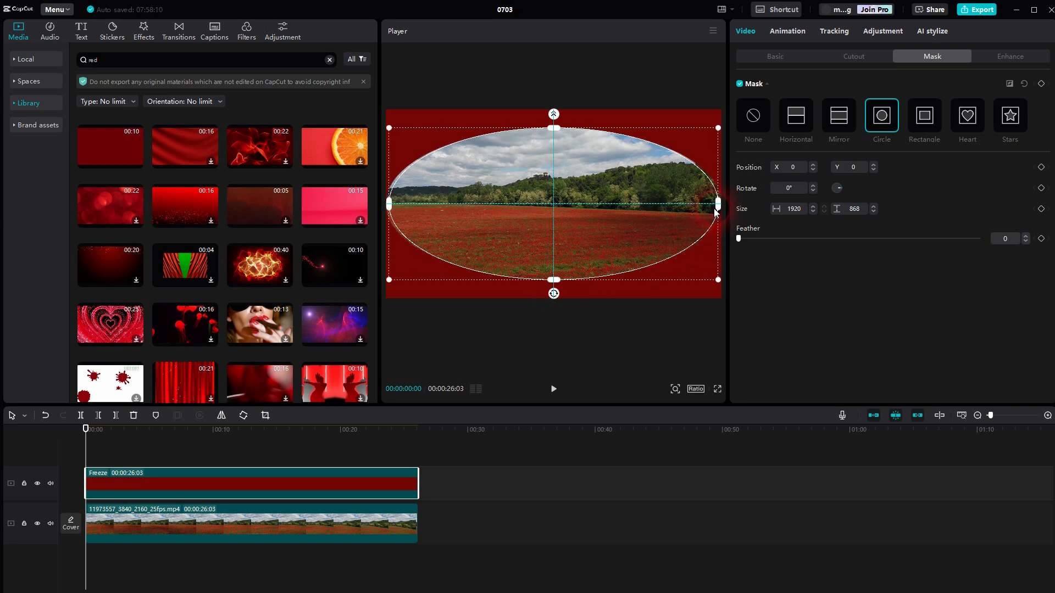
left_click_drag(716, 203, 695, 204)
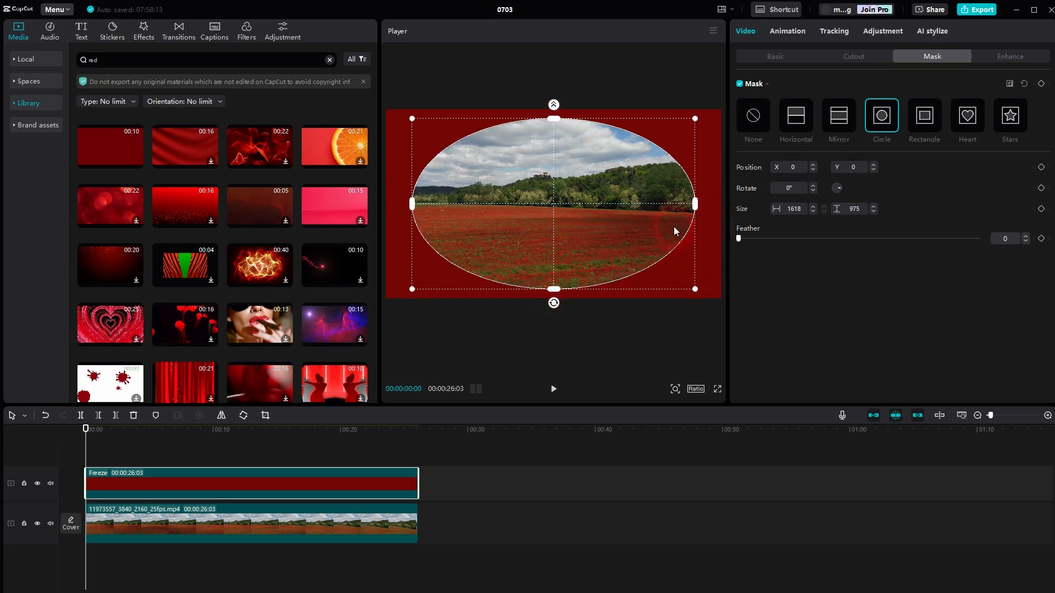
left_click_drag(695, 204, 718, 204)
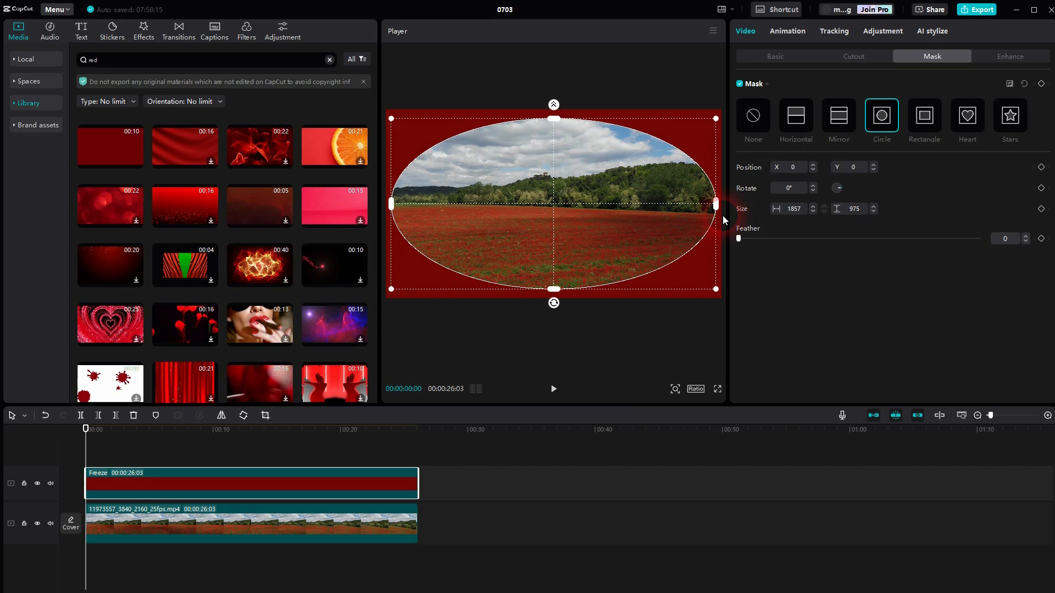
Adjust the mask Feather slider back and forth, settling at about 9.
left_click_drag(738, 238, 793, 238)
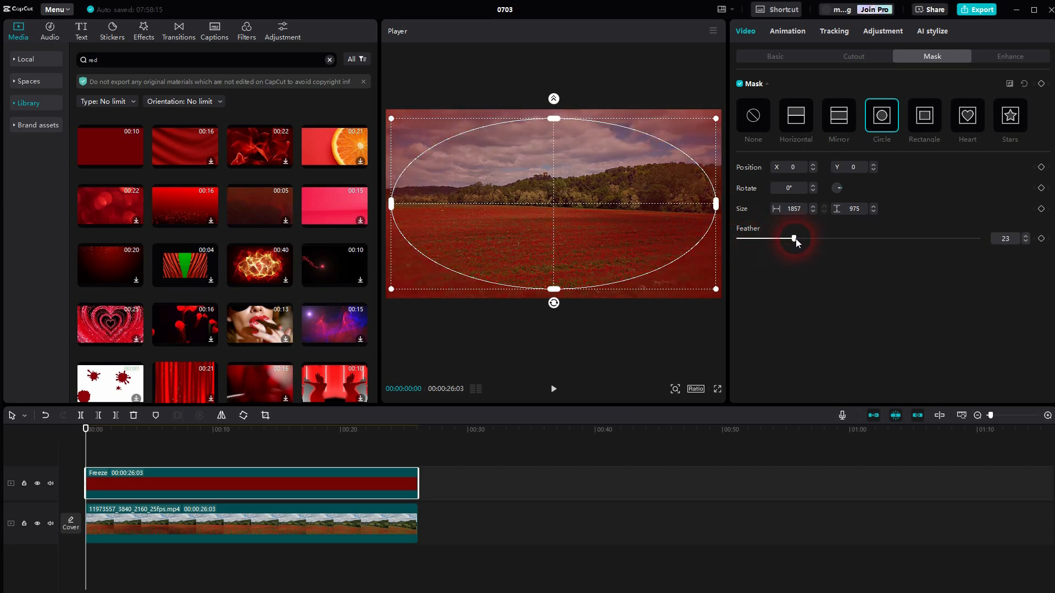
left_click_drag(793, 238, 769, 238)
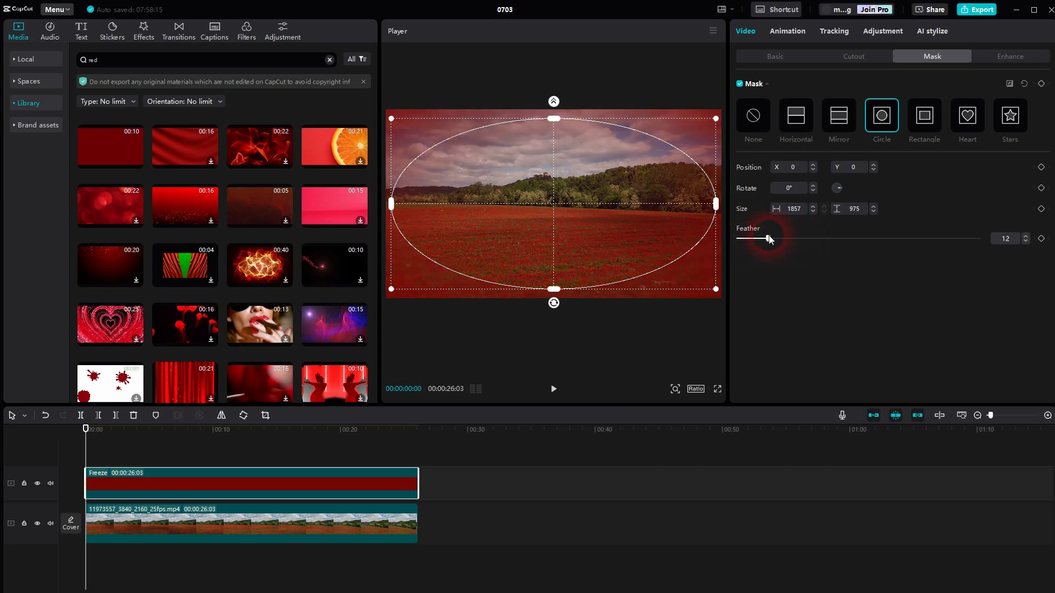
left_click_drag(767, 238, 752, 238)
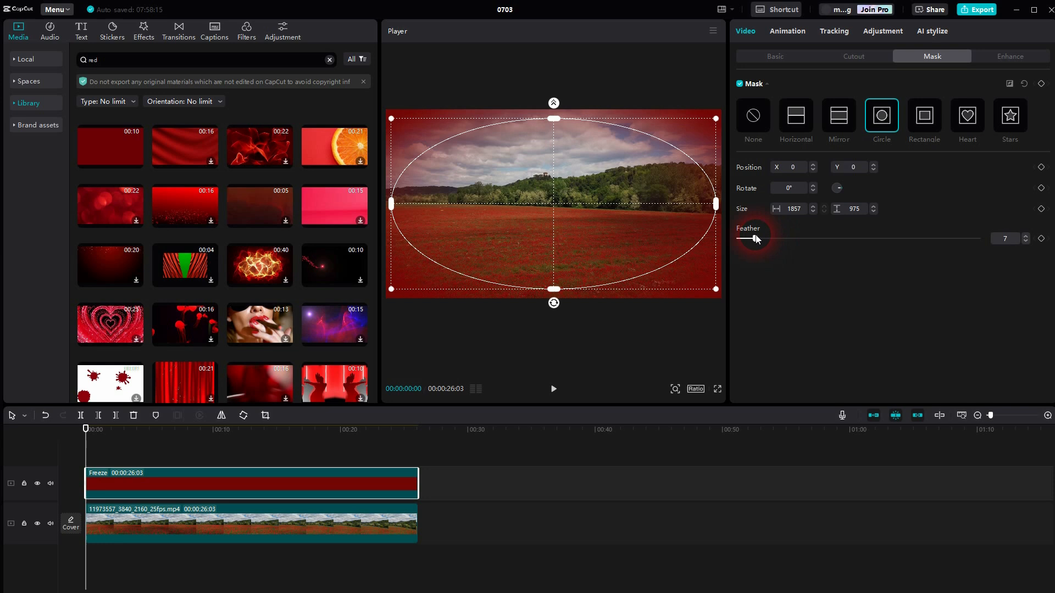
left_click_drag(750, 239, 760, 239)
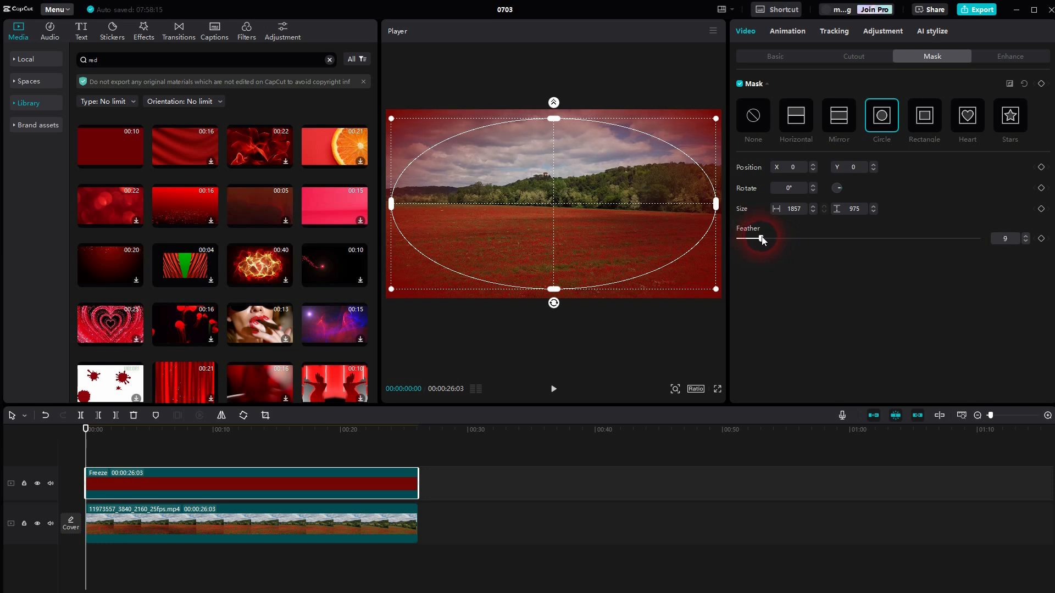
mouse_move(799, 271)
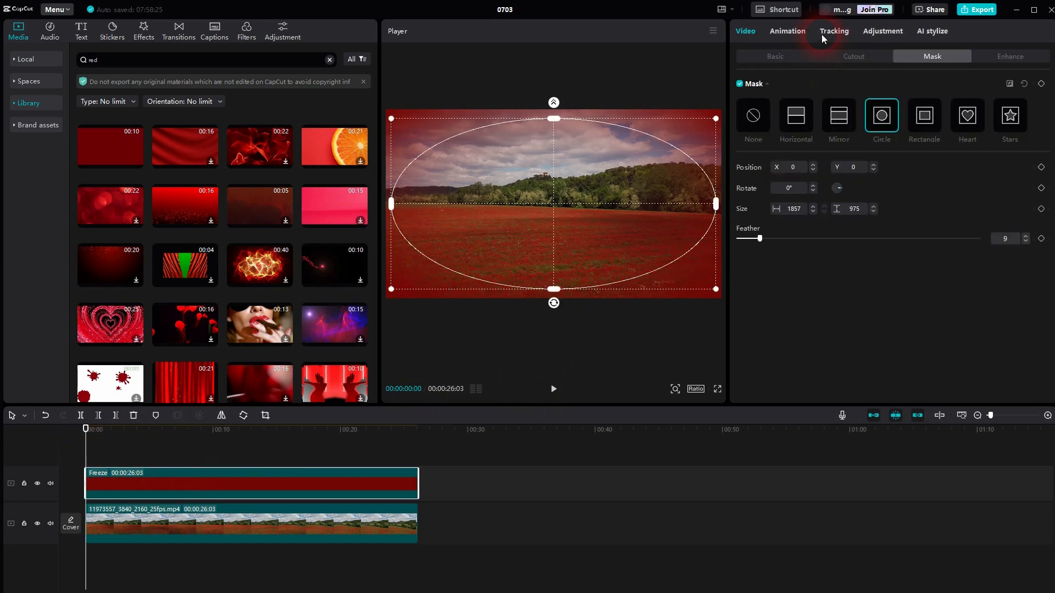
Lower the red overlay's Blend Opacity to about 64%.
left_click(774, 56)
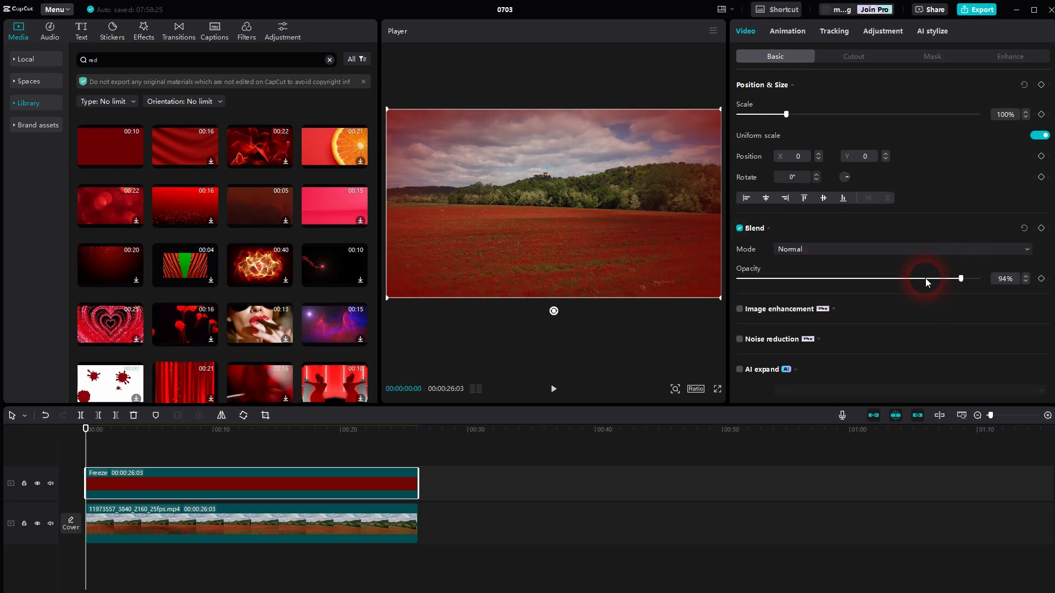
left_click_drag(960, 278, 879, 278)
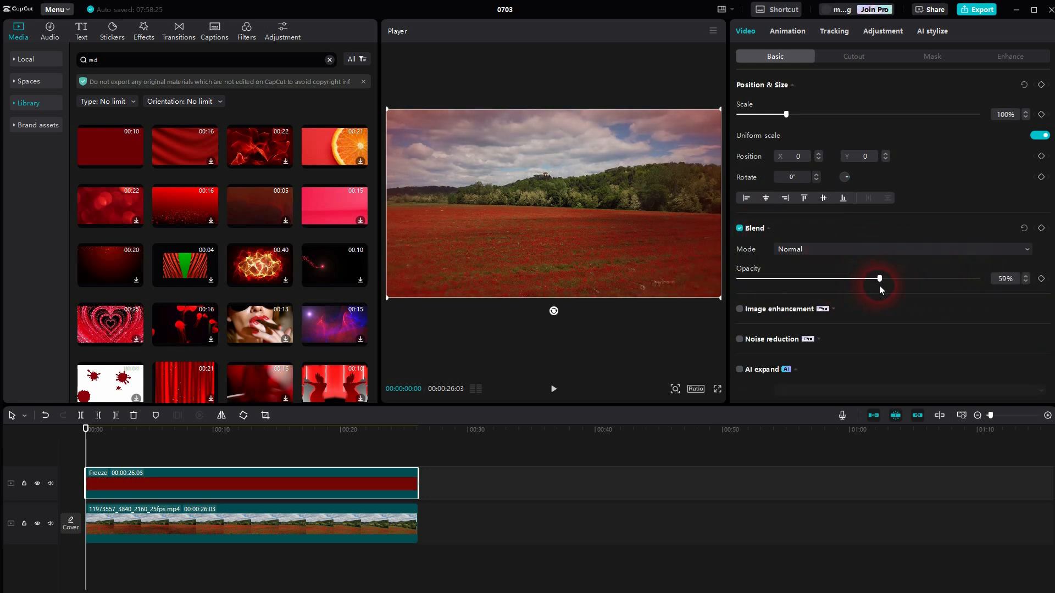
left_click_drag(878, 278, 893, 278)
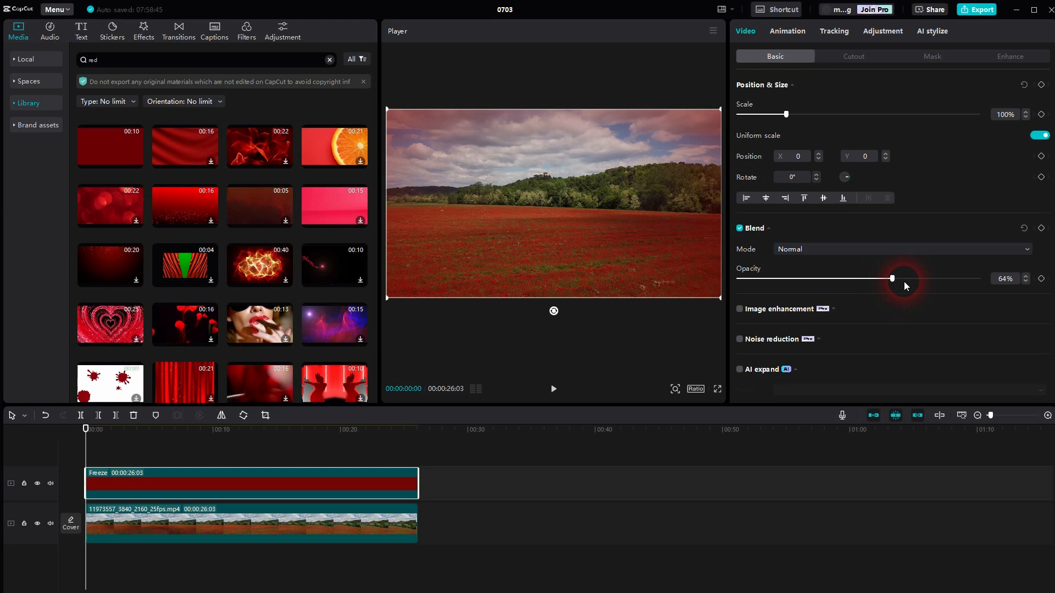
Tweak the overlay's Temp, Hue and Saturation, leaving saturation at -10.
left_click(882, 31)
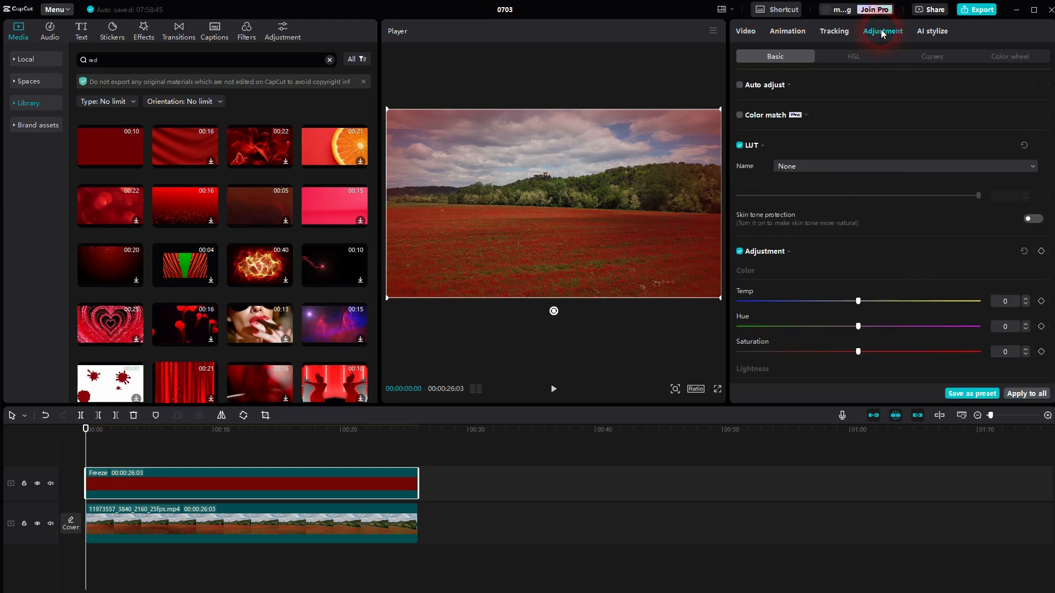
left_click_drag(857, 301, 797, 301)
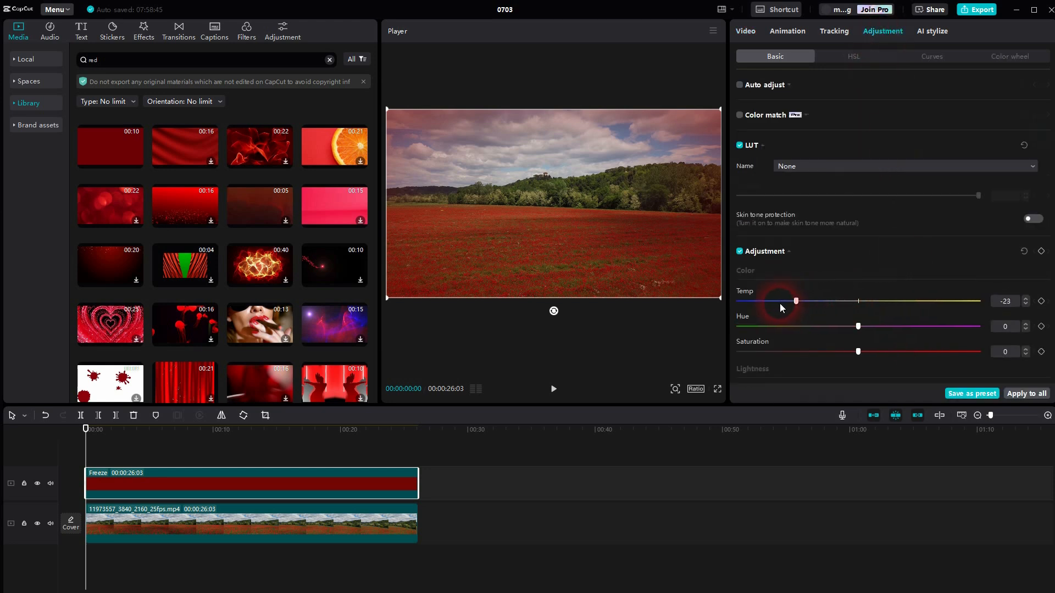
left_click_drag(796, 301, 978, 300)
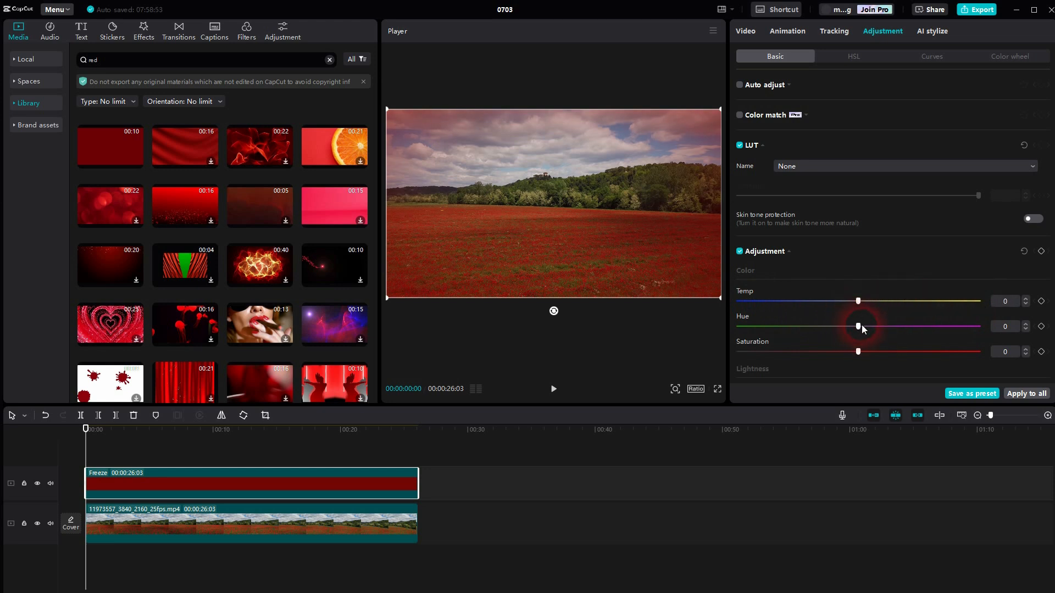
left_click_drag(857, 326, 769, 326)
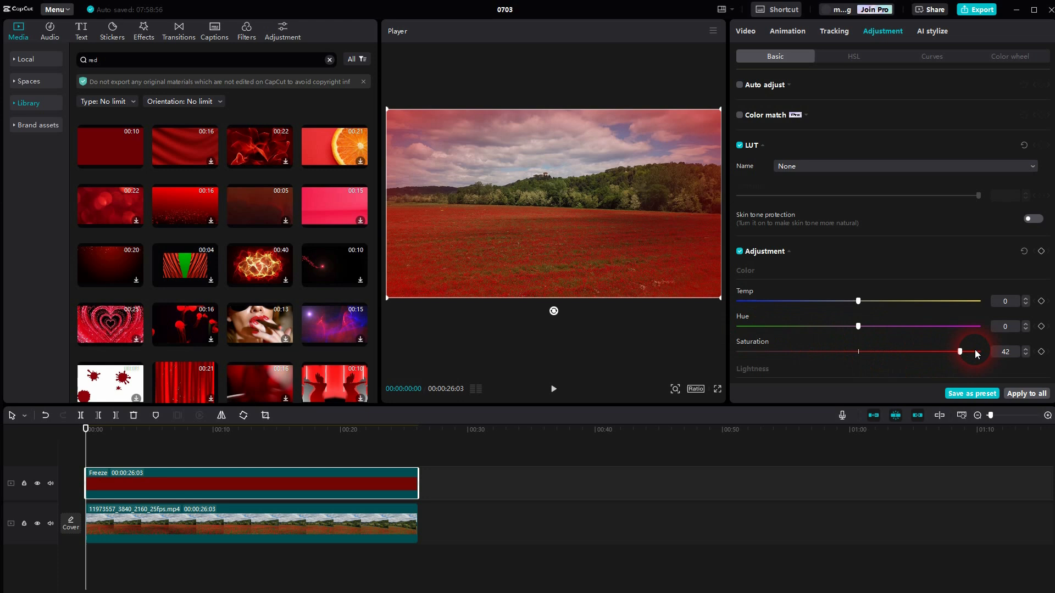
left_click_drag(960, 351, 834, 351)
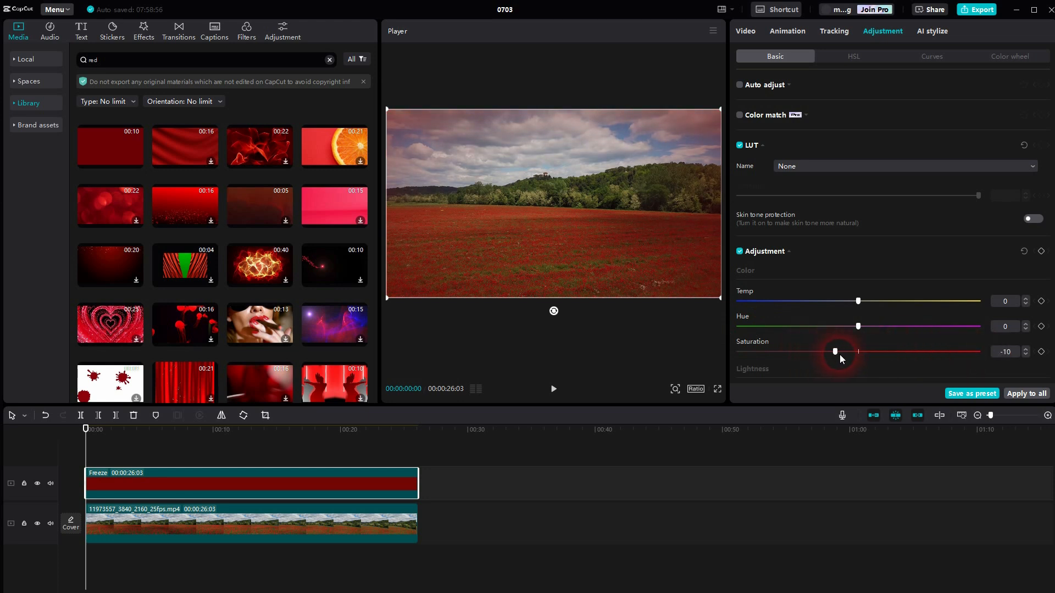